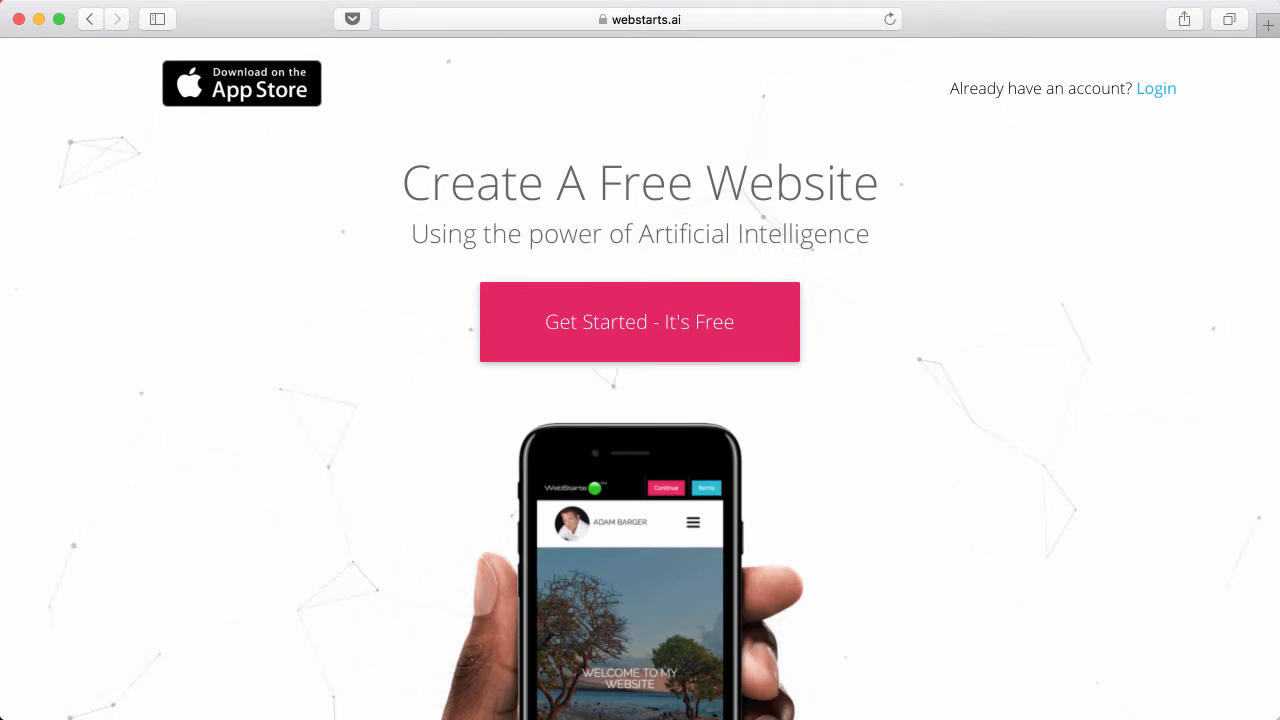
pyautogui.moveTo(640, 416)
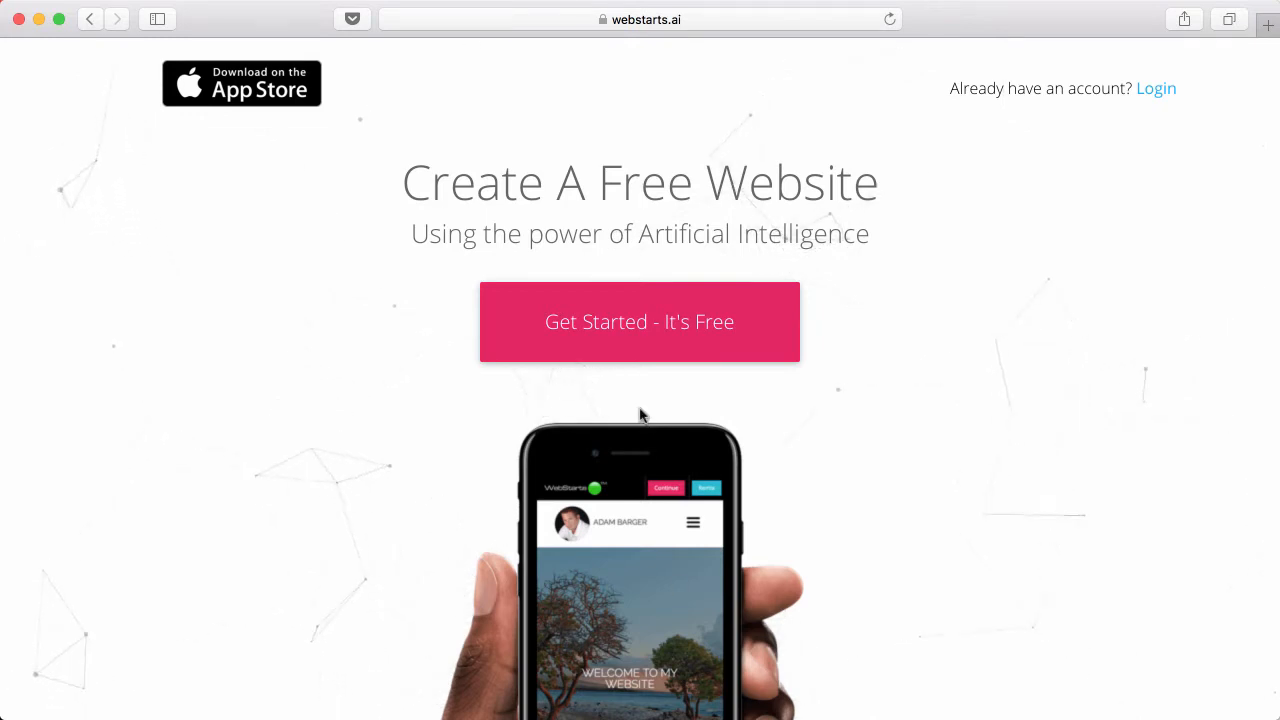
# Start creating a free website from the webstarts.ai landing page
pyautogui.click(640, 320)
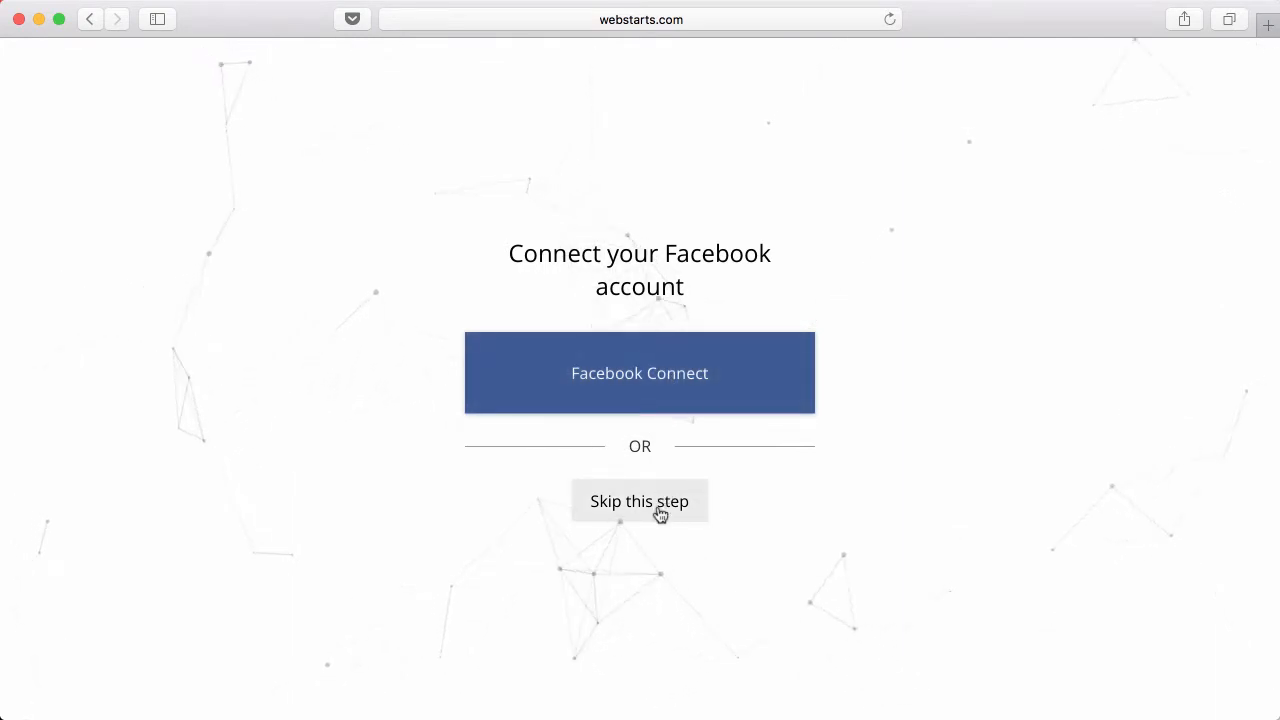
# Continue past Facebook Connect and scroll the account list down to Our Mission
pyautogui.click(640, 500)
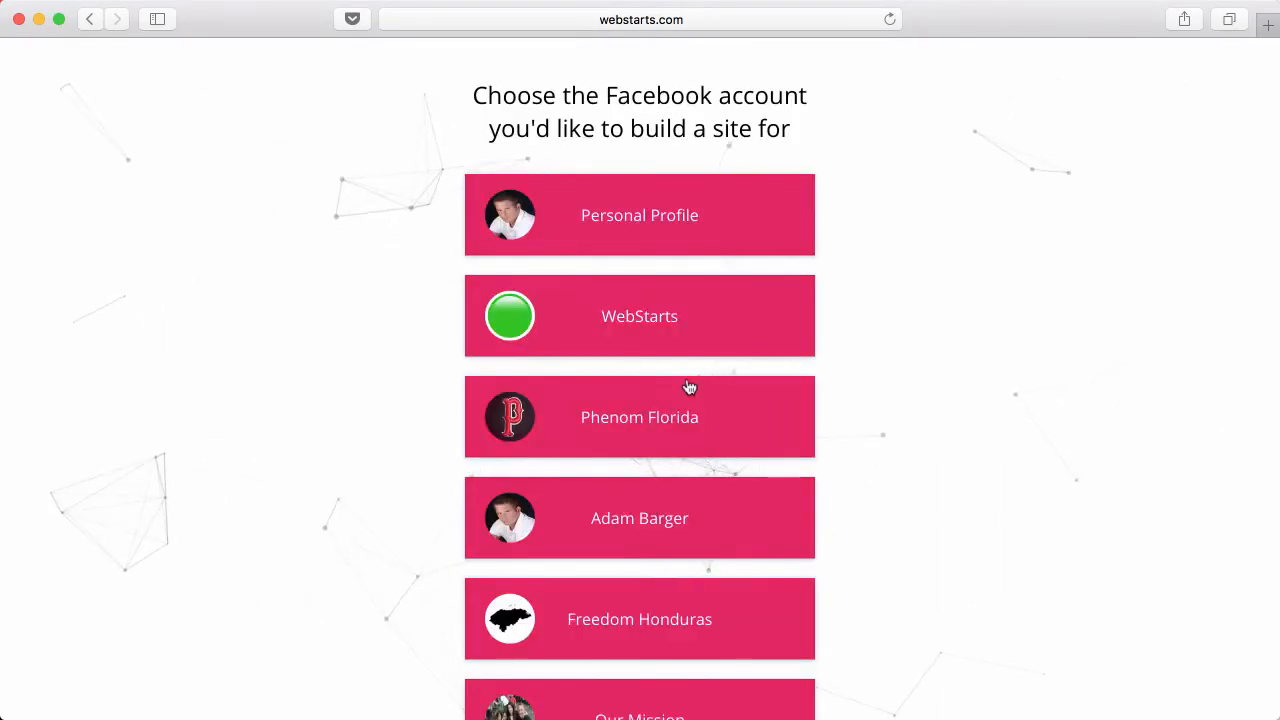
pyautogui.moveTo(684, 380)
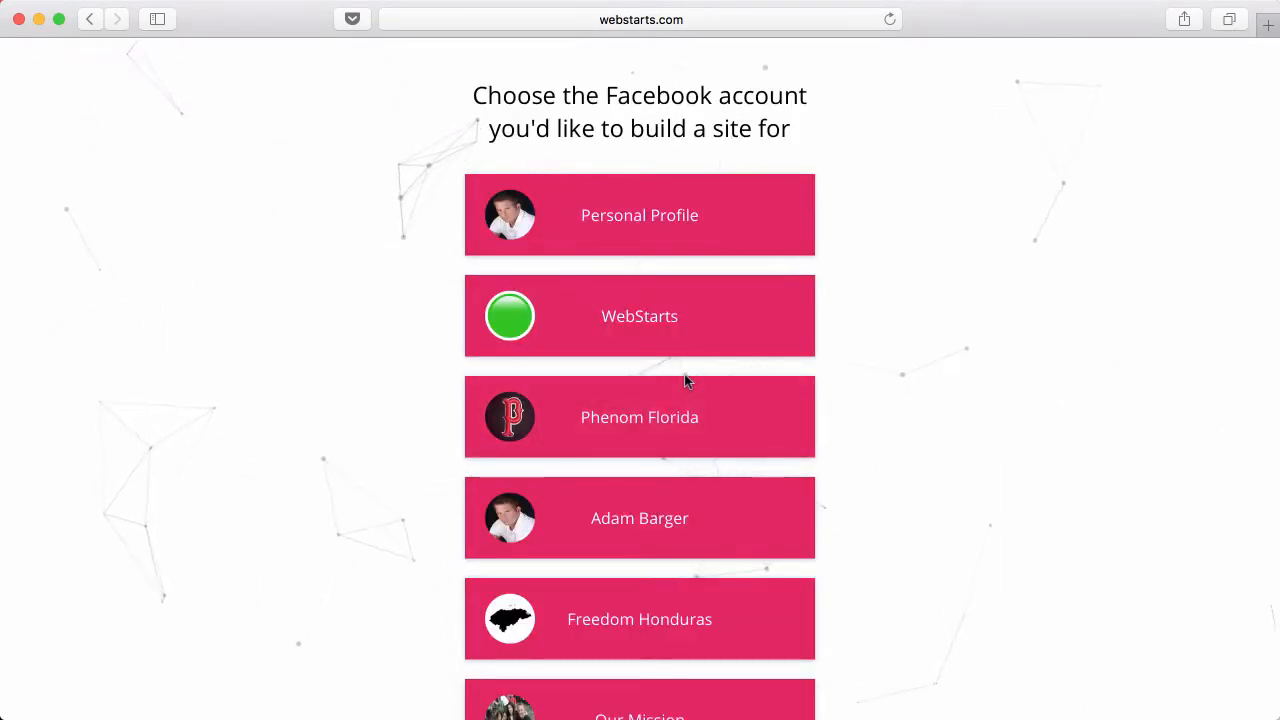
pyautogui.moveTo(680, 324)
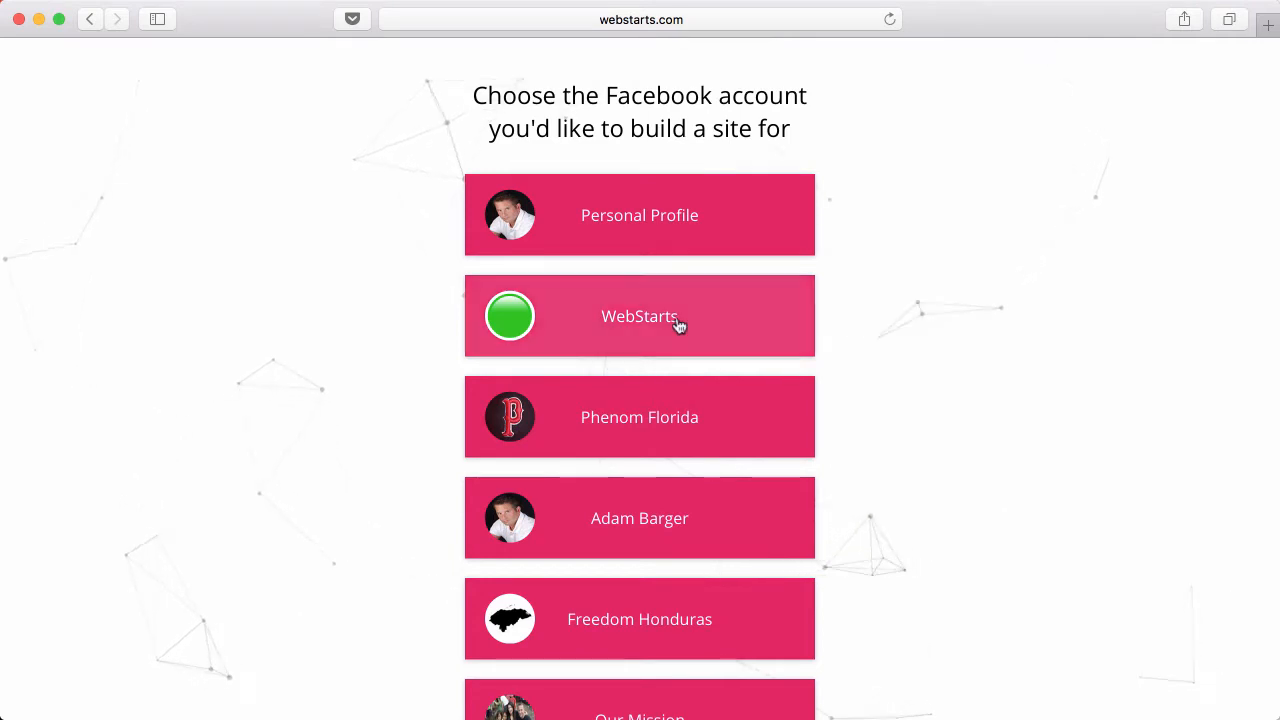
pyautogui.moveTo(664, 264)
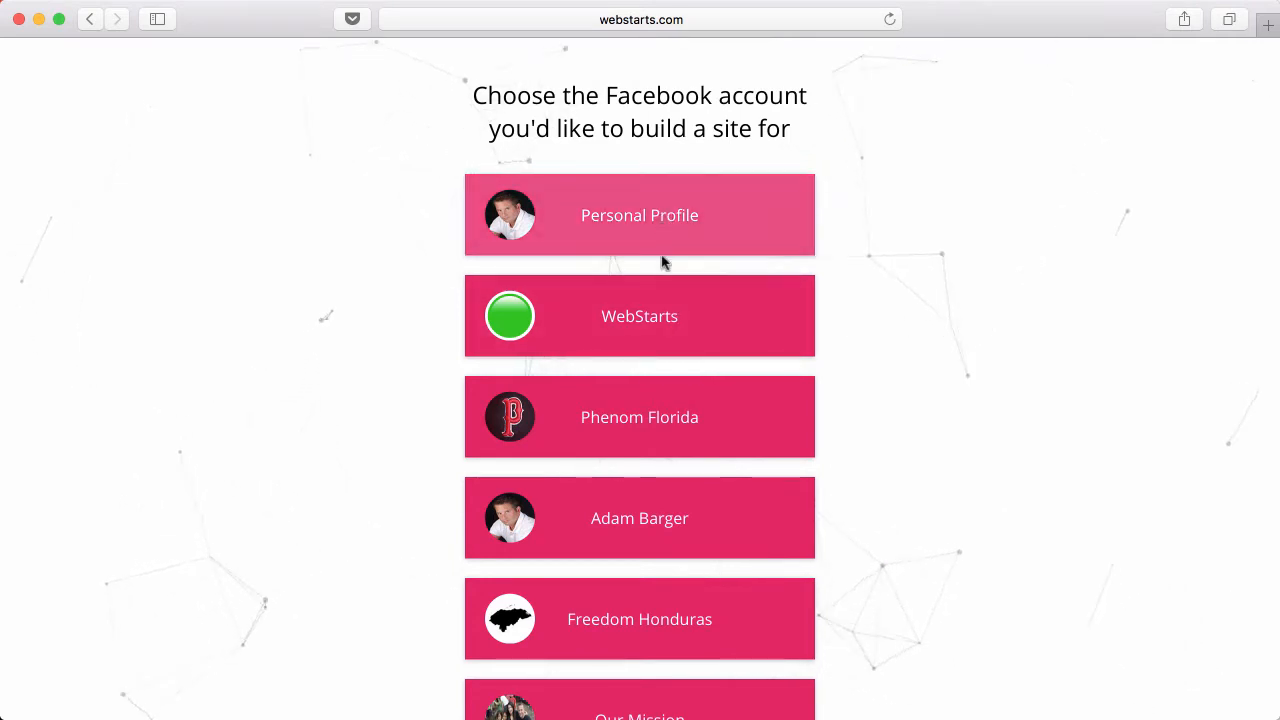
pyautogui.scroll(-3)
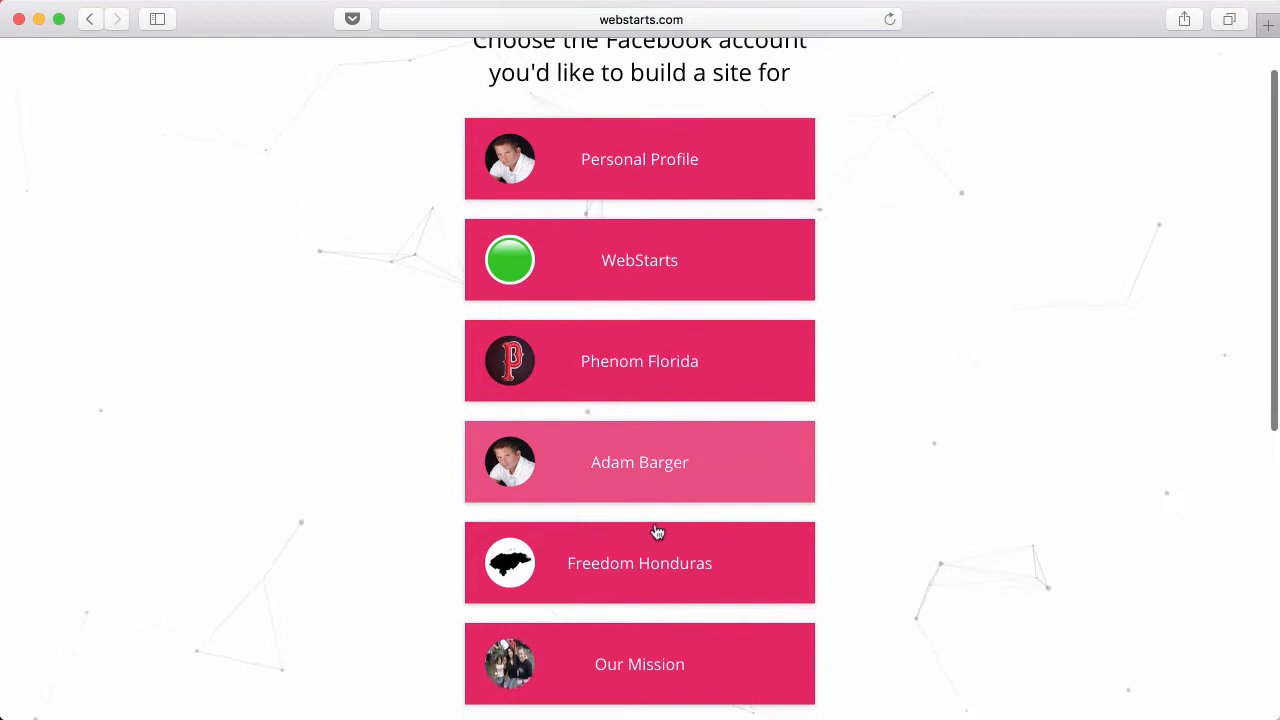
pyautogui.scroll(-3)
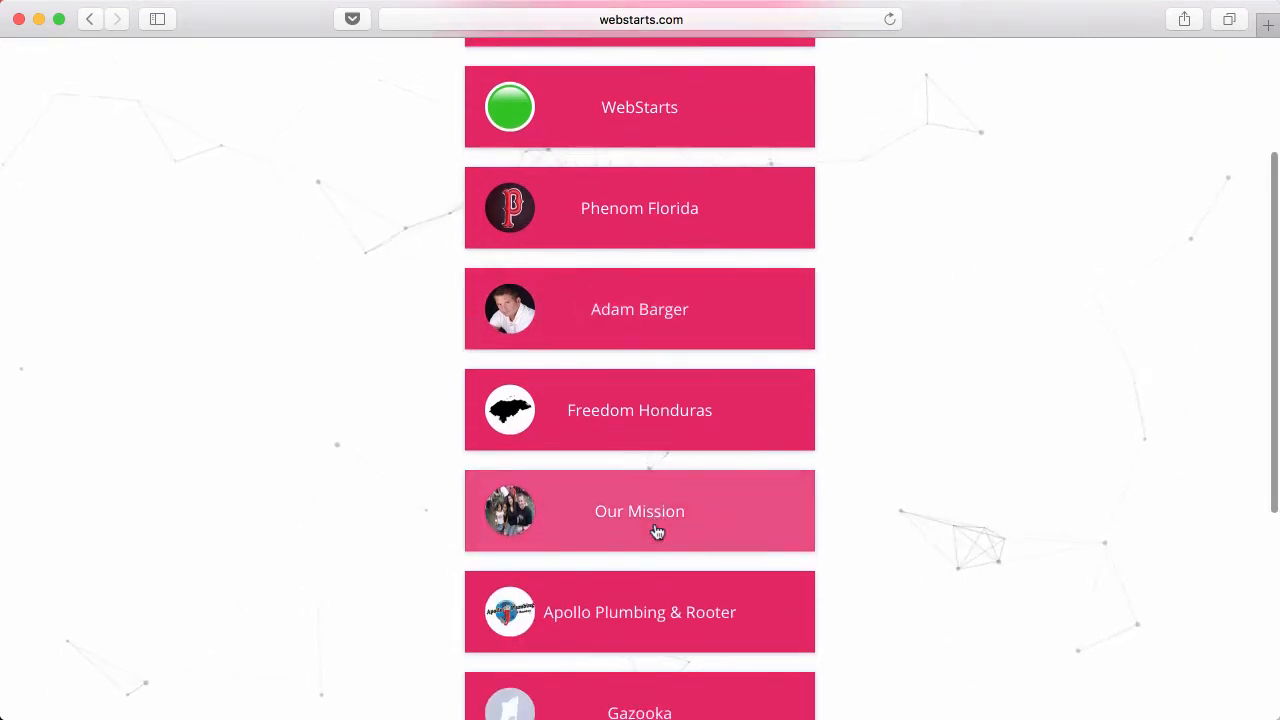
# Choose the Our Mission Facebook page to generate the website from it
pyautogui.click(640, 512)
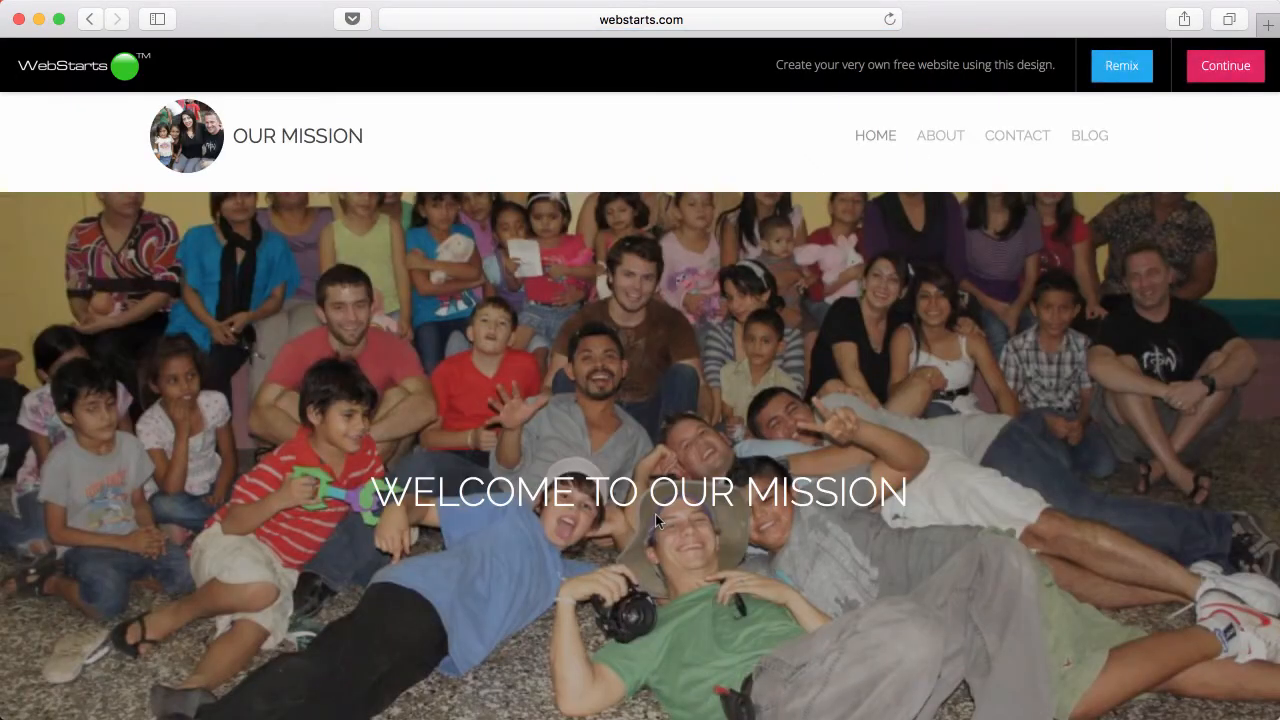
pyautogui.moveTo(980, 244)
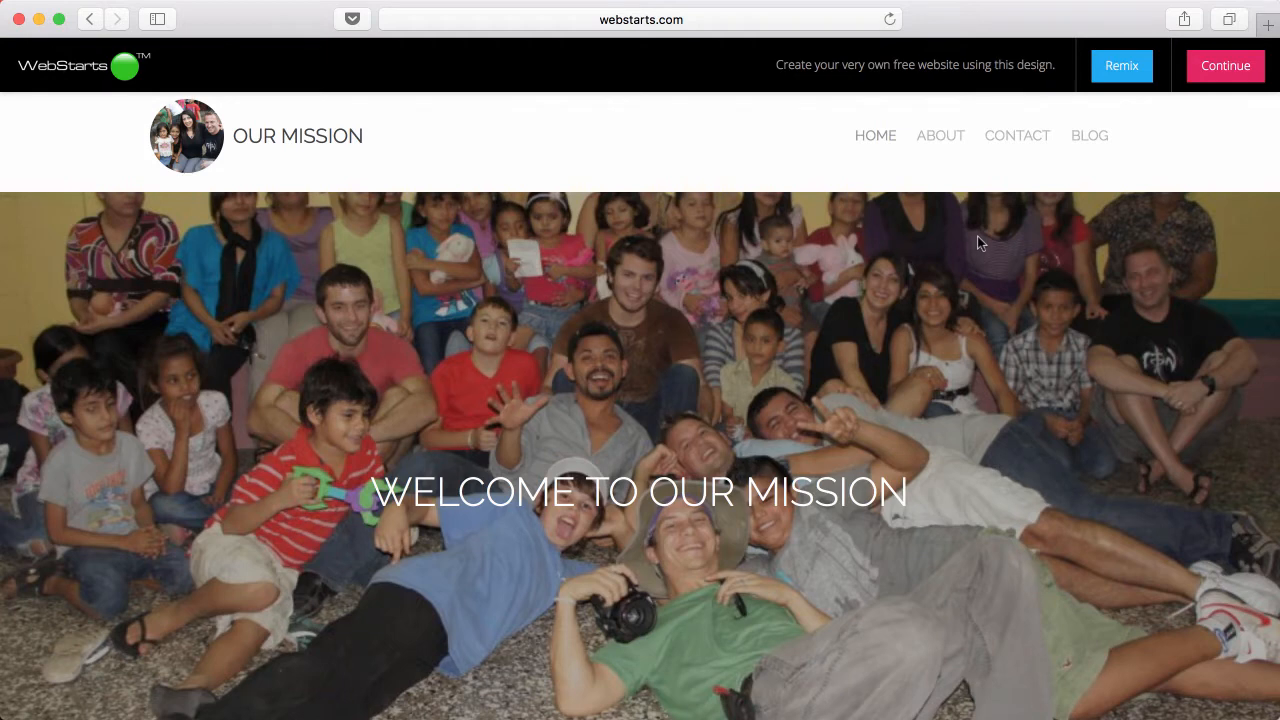
pyautogui.moveTo(350, 392)
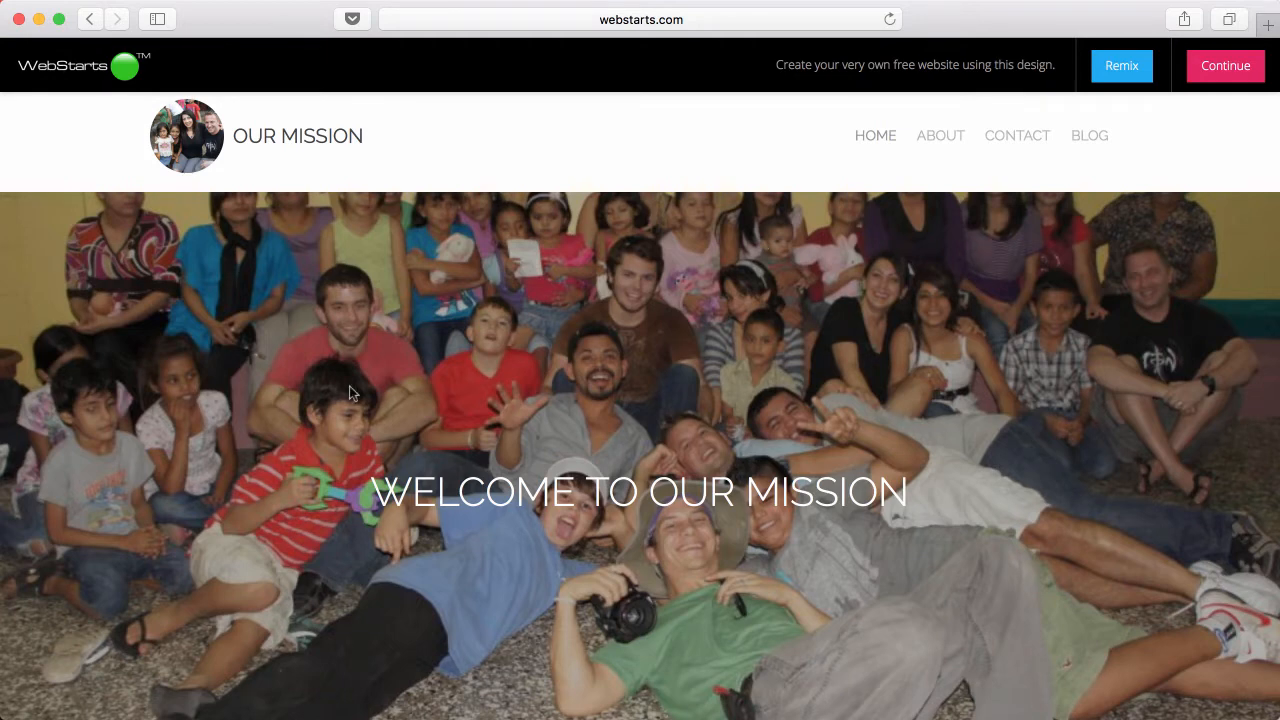
pyautogui.moveTo(1108, 86)
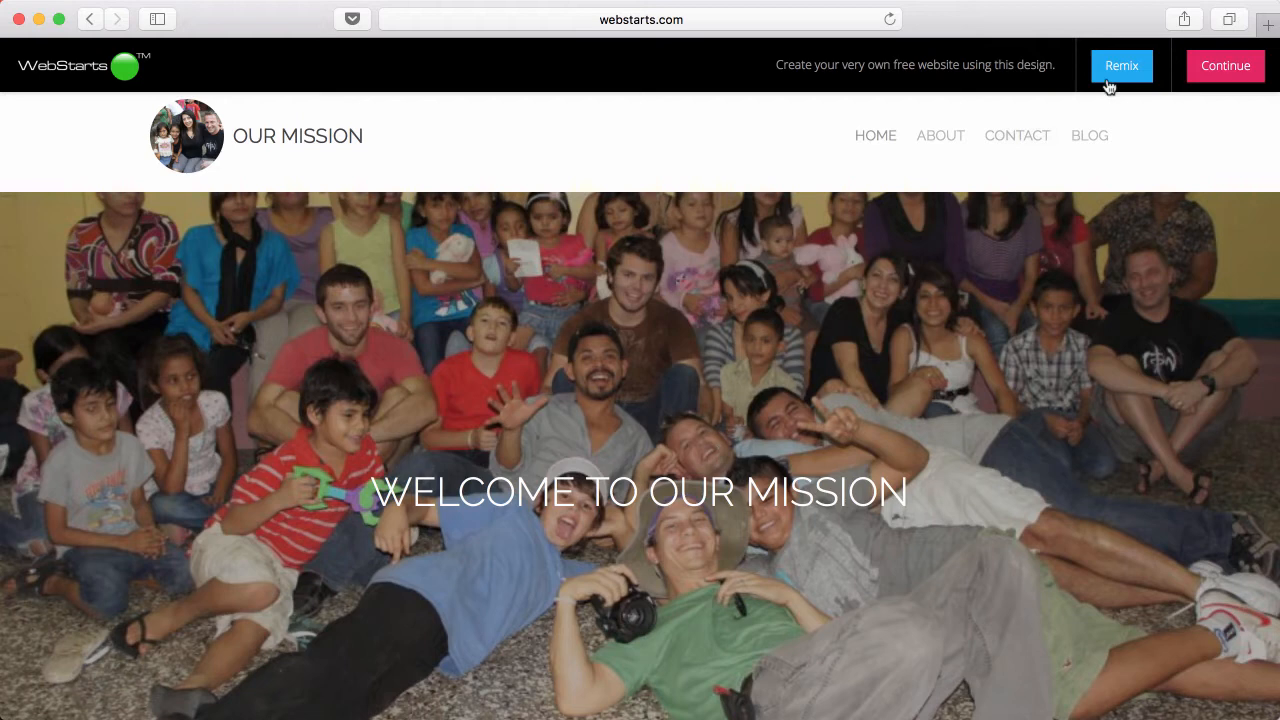
pyautogui.click(1120, 64)
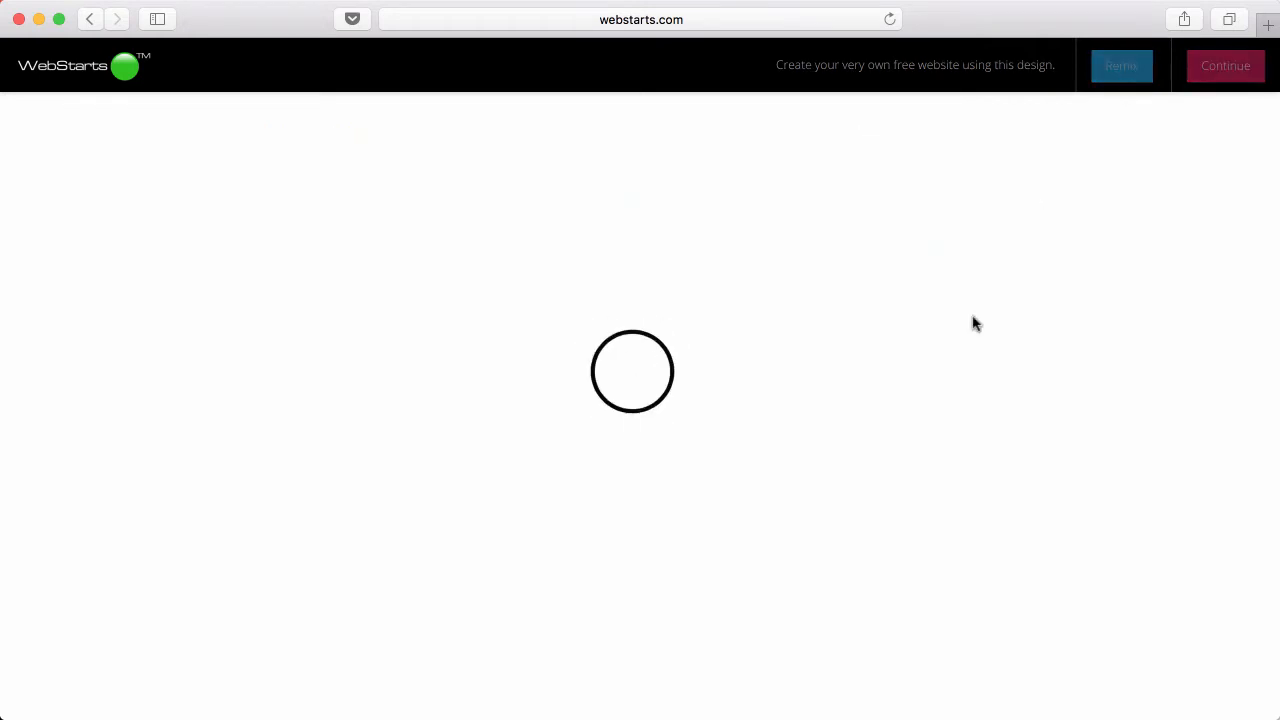
pyautogui.moveTo(1108, 80)
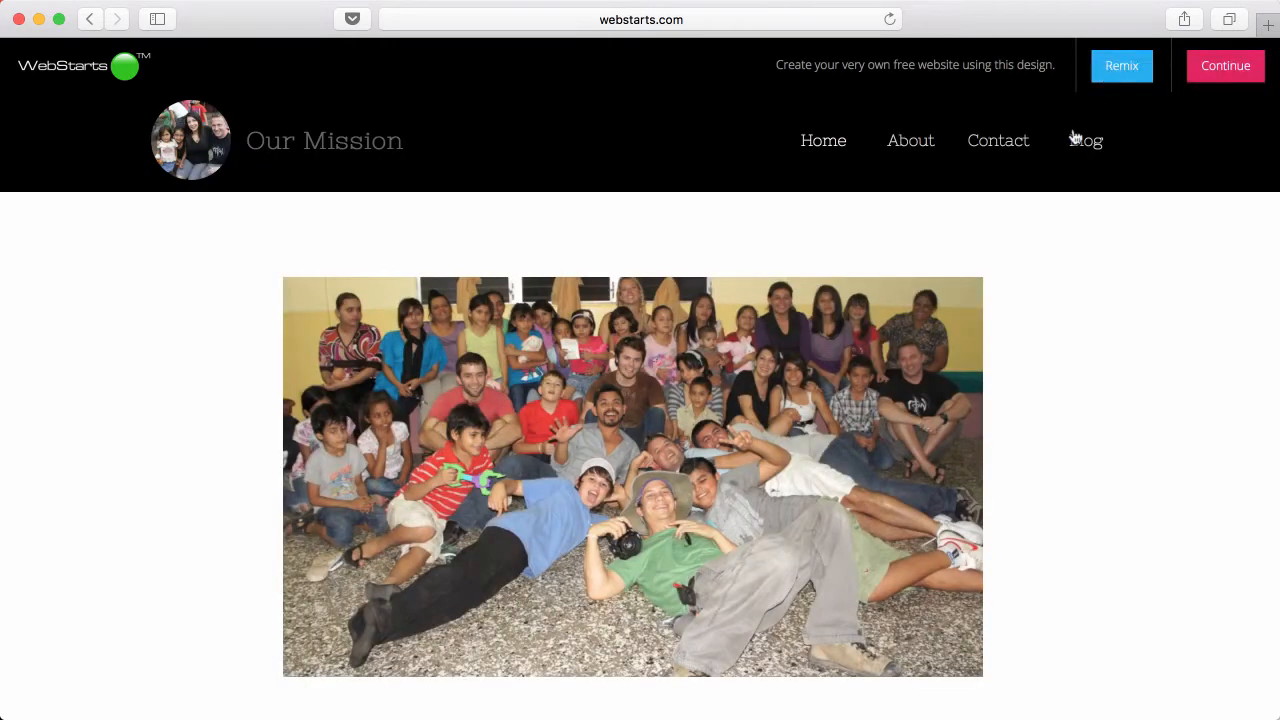
pyautogui.click(1120, 66)
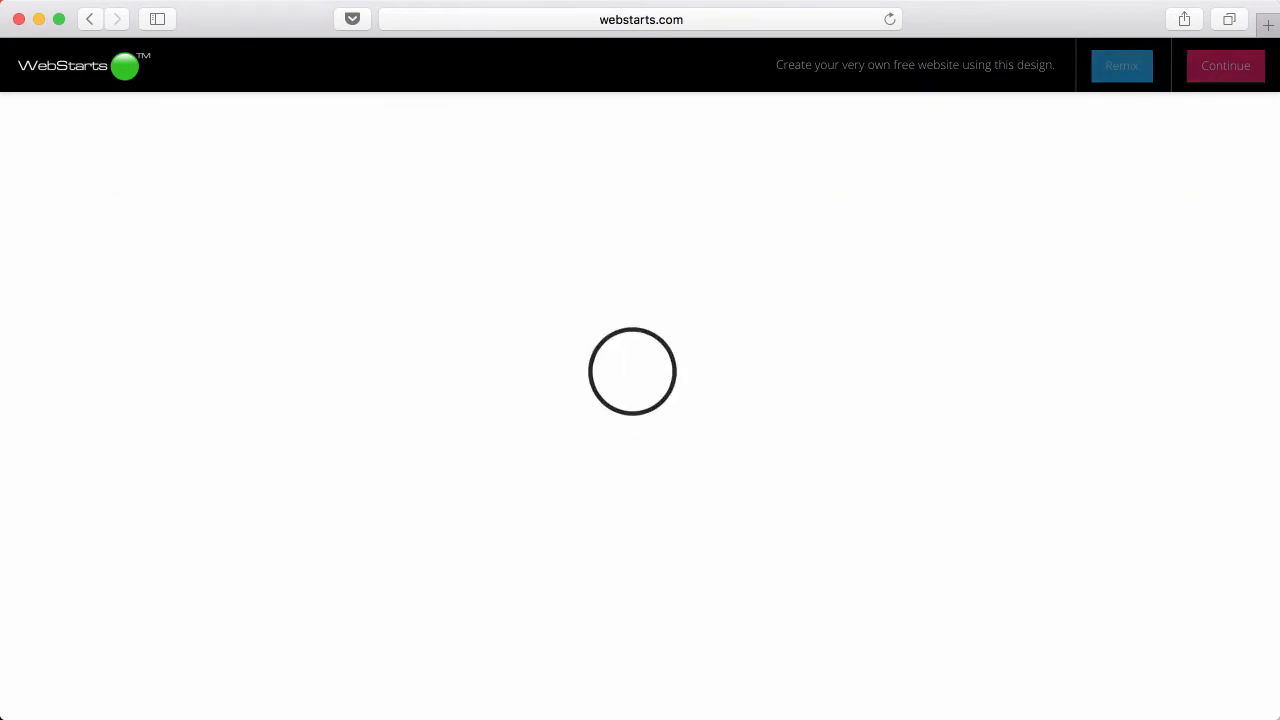
pyautogui.moveTo(1112, 212)
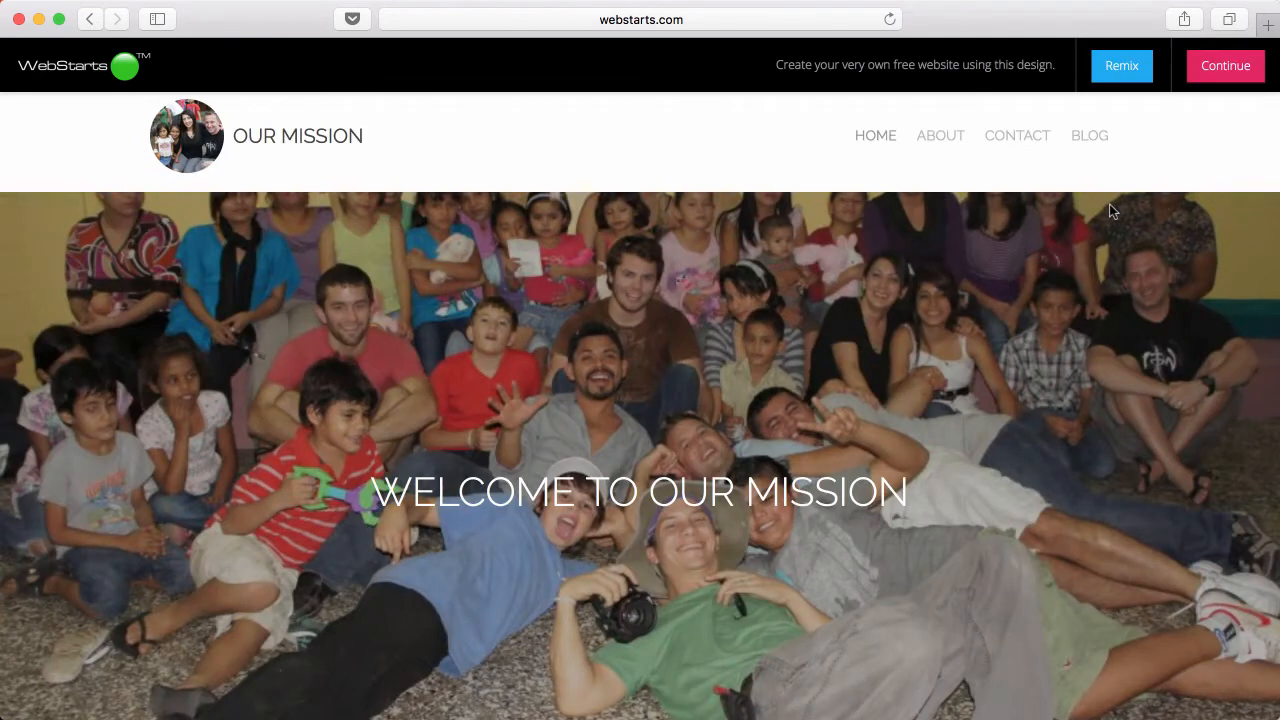
# Continue with the current design so the dashboard and welcome video load
pyautogui.click(1224, 64)
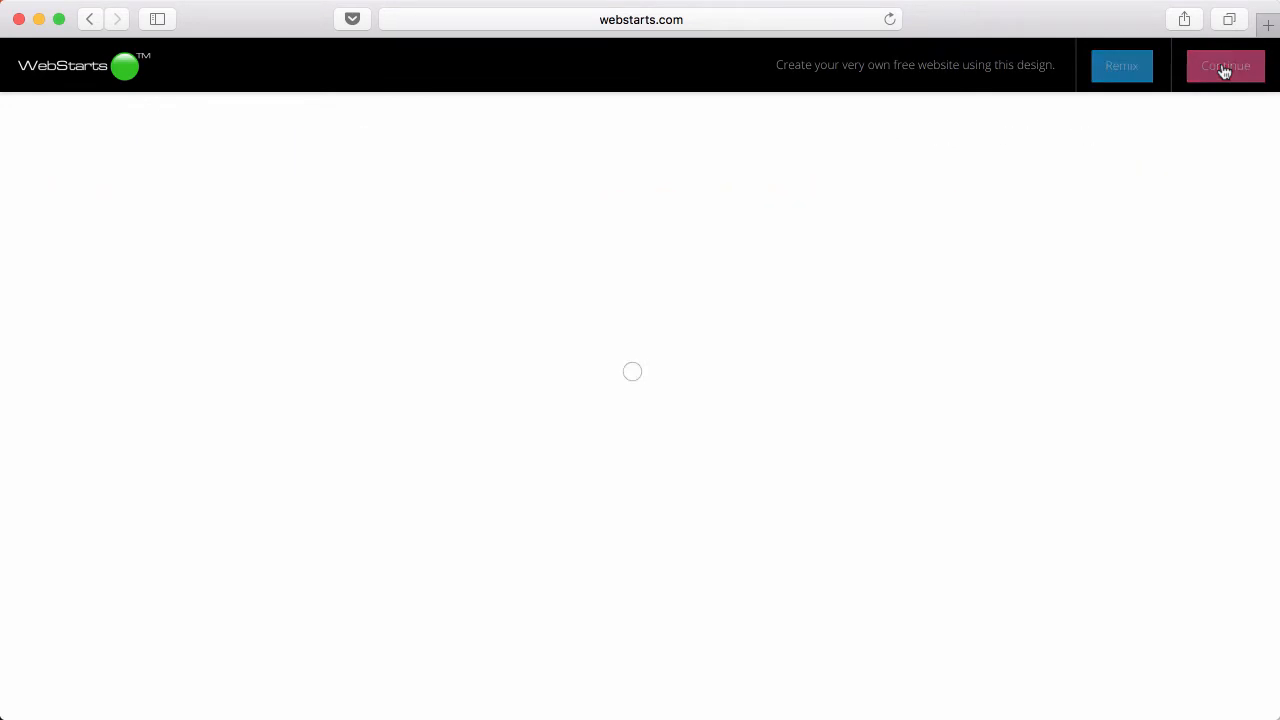
pyautogui.moveTo(1124, 206)
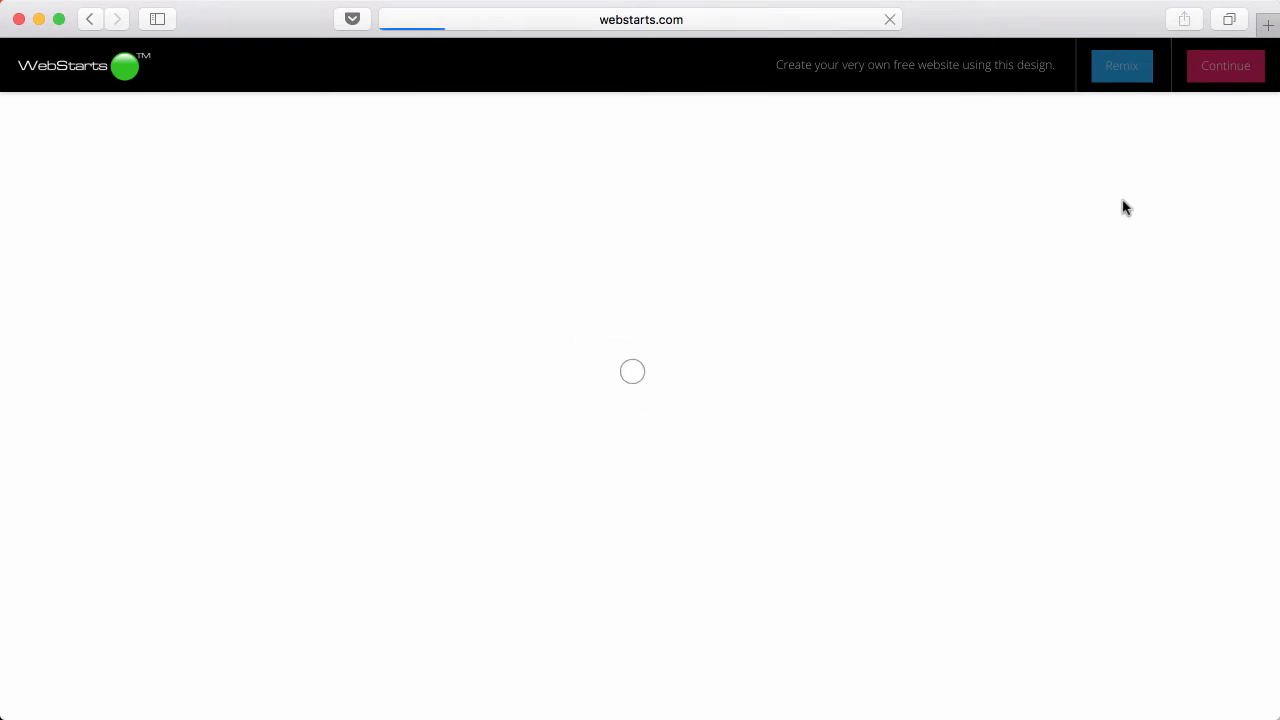
pyautogui.moveTo(1088, 62)
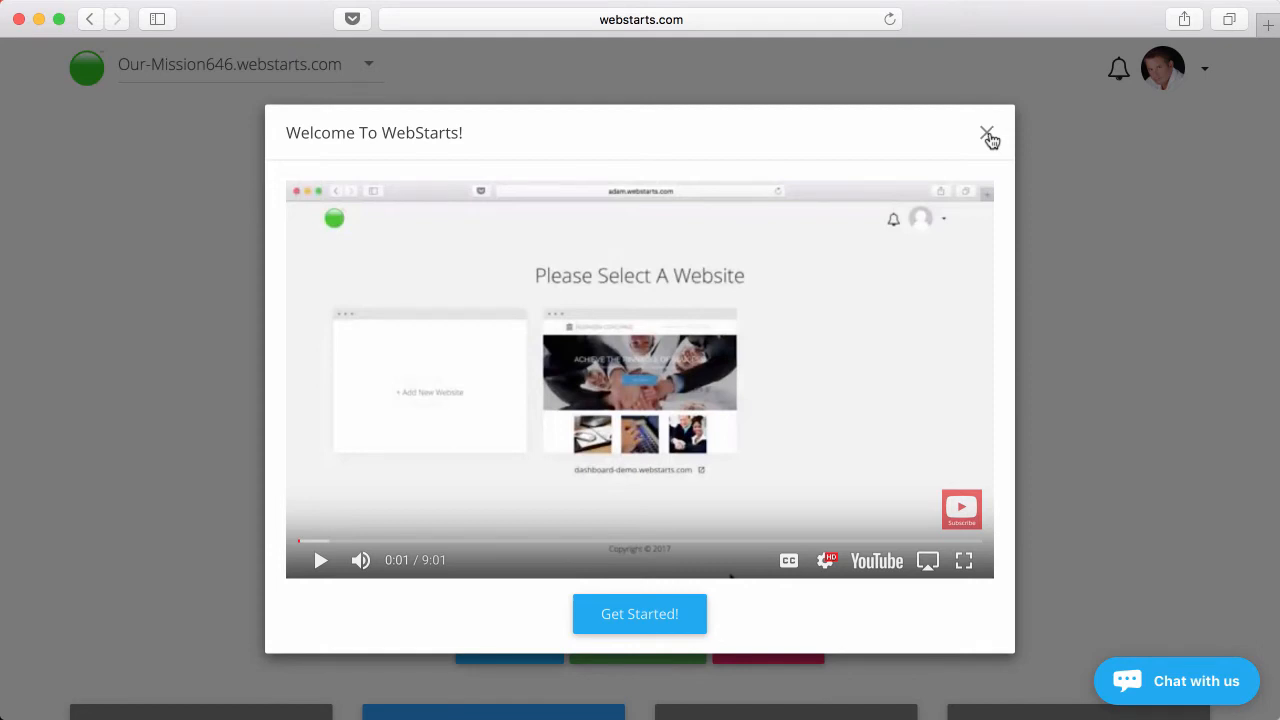
# Close the Welcome To WebStarts popup and choose Edit Site on the Our Mission preview
pyautogui.click(988, 132)
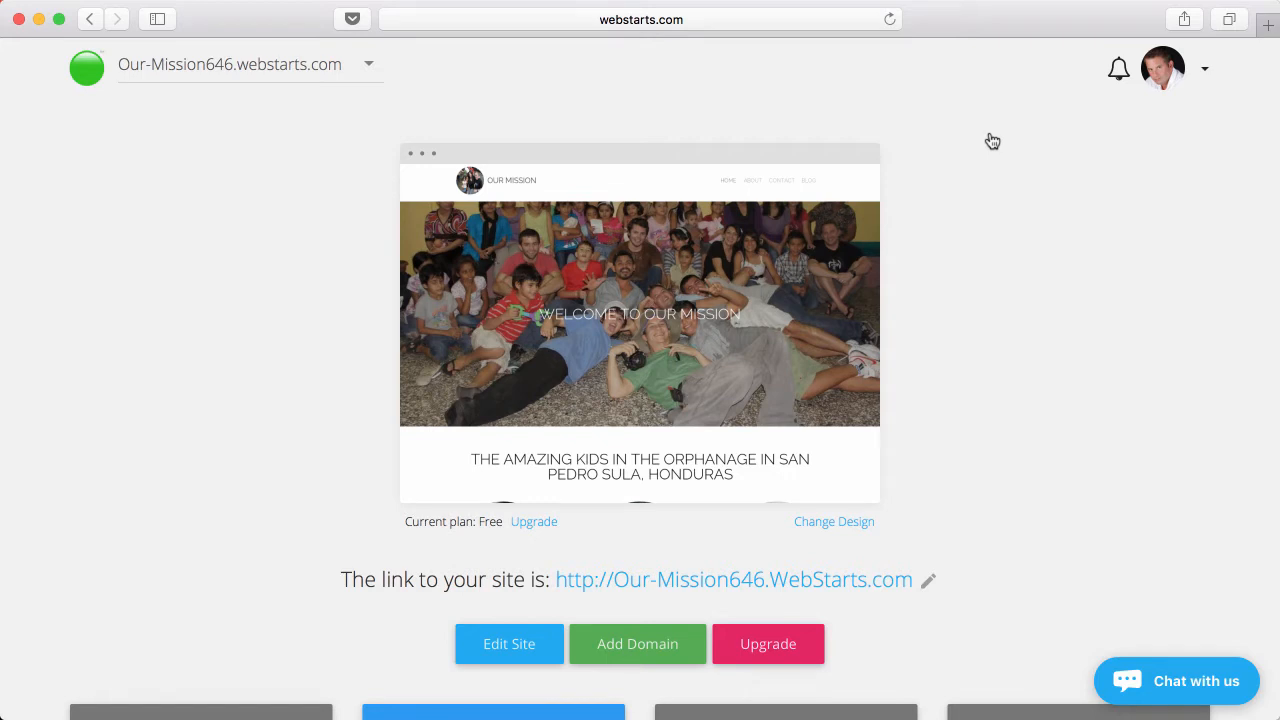
pyautogui.moveTo(712, 292)
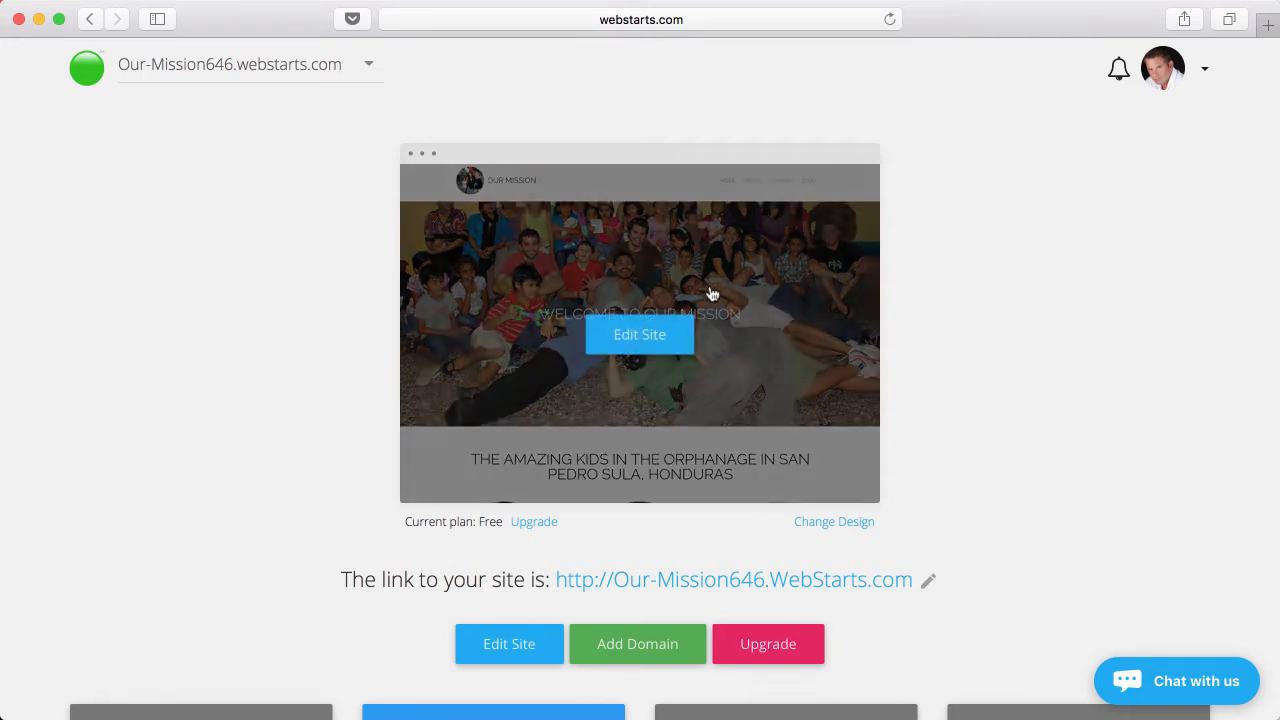
pyautogui.click(640, 334)
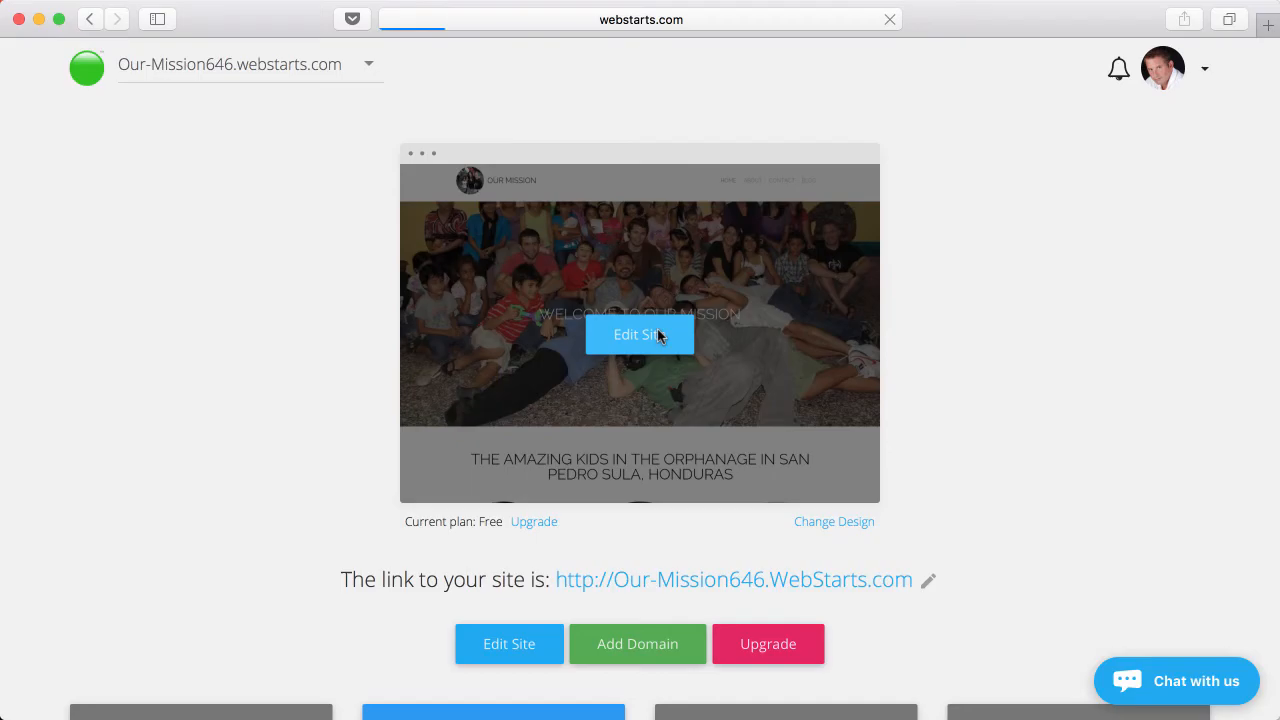
# Select the round logo picture in the header to bring up the My Images library
pyautogui.click(640, 334)
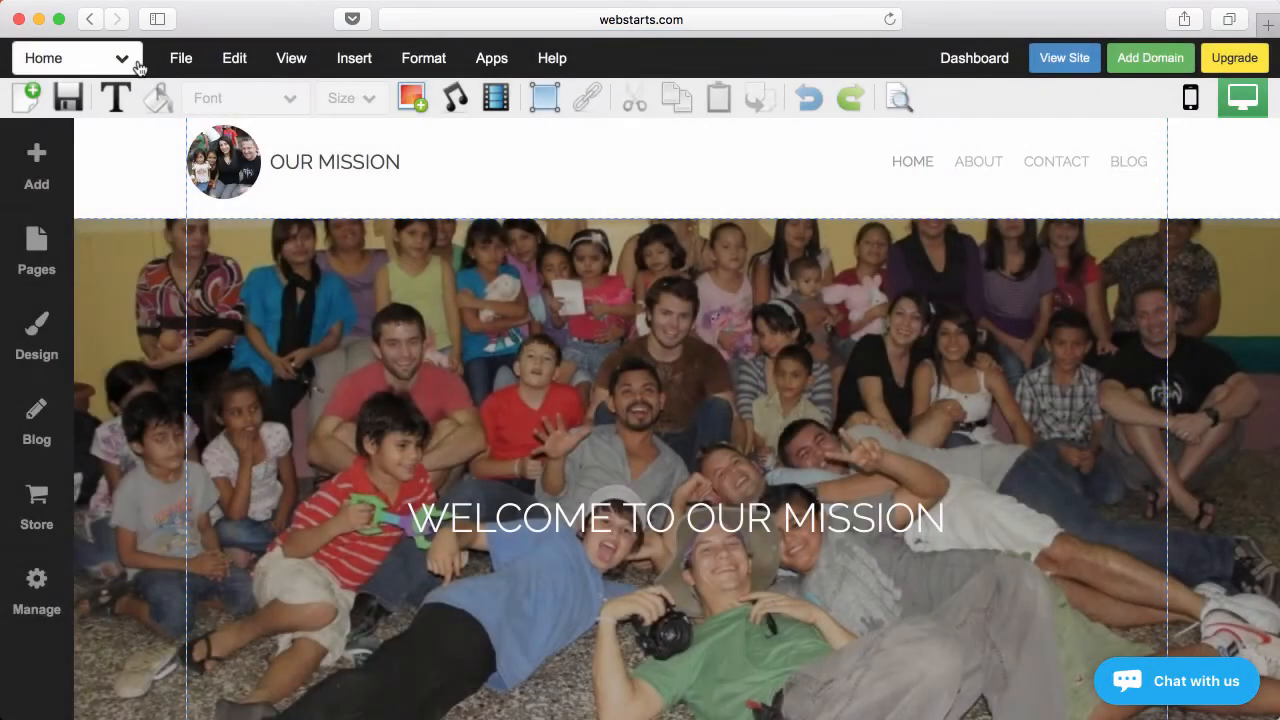
pyautogui.click(76, 56)
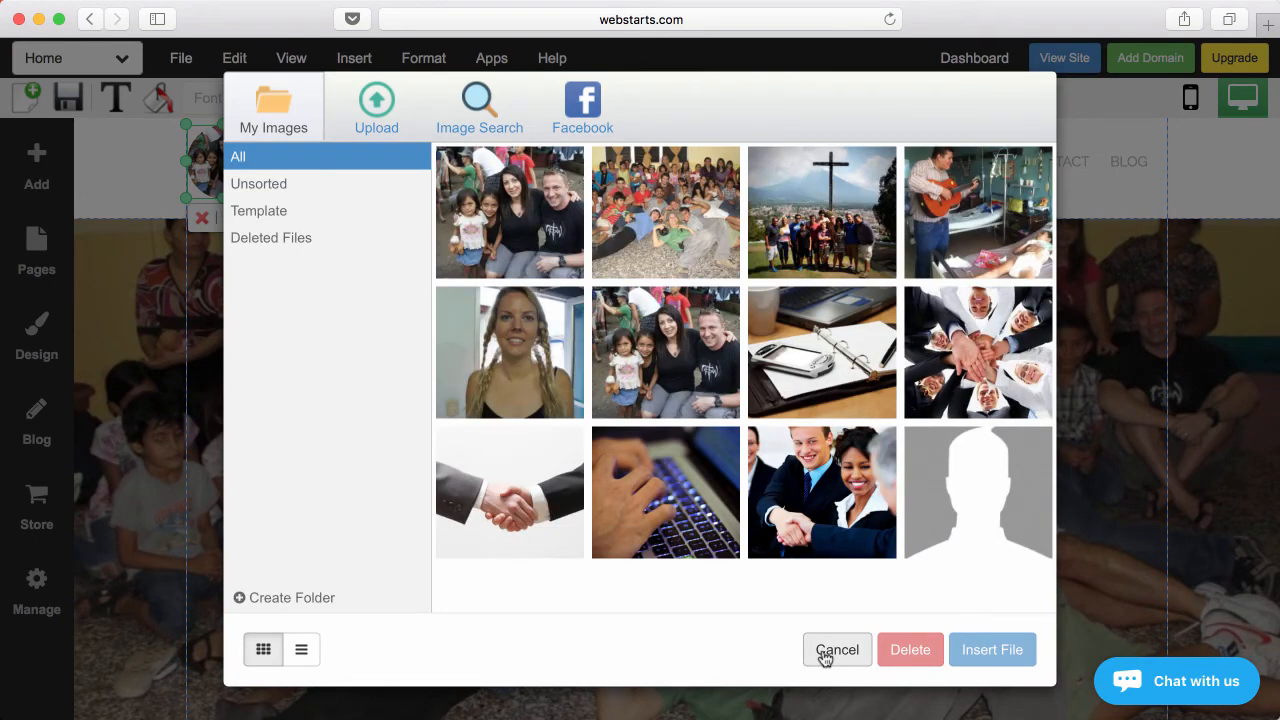
# Cancel the My Images dialog, leaving the logo unchanged
pyautogui.click(836, 648)
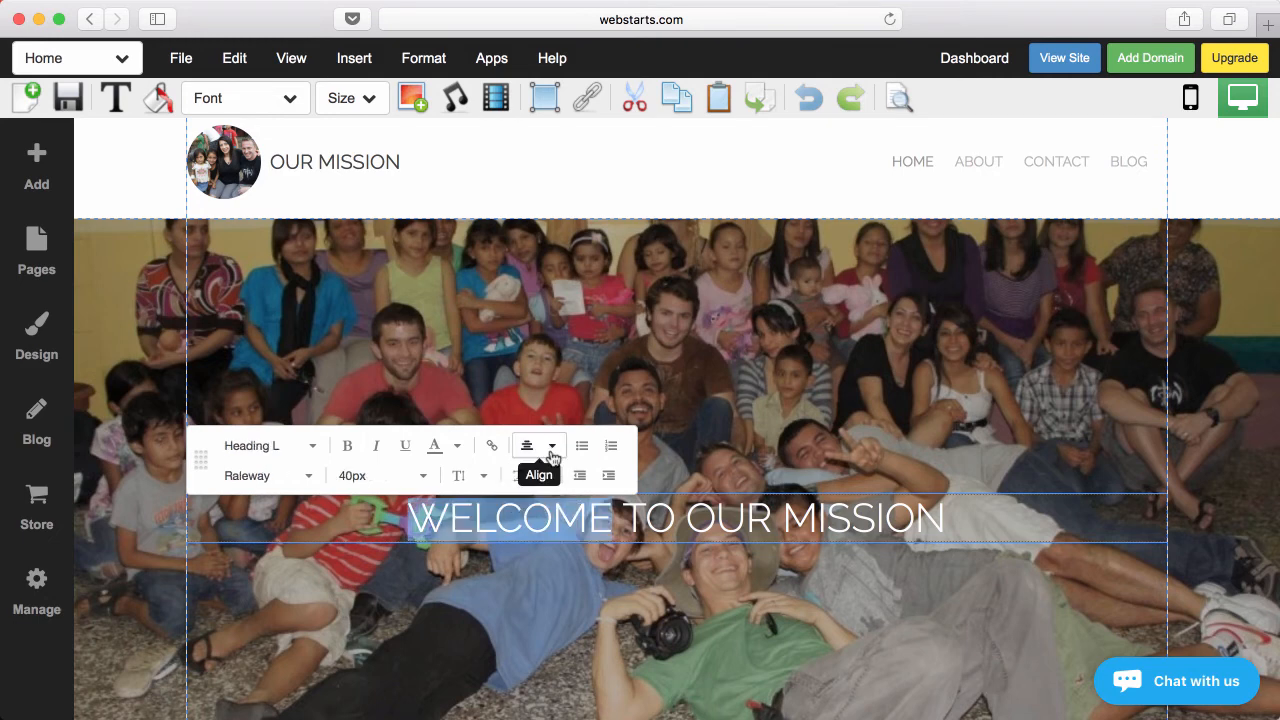
pyautogui.click(586, 604)
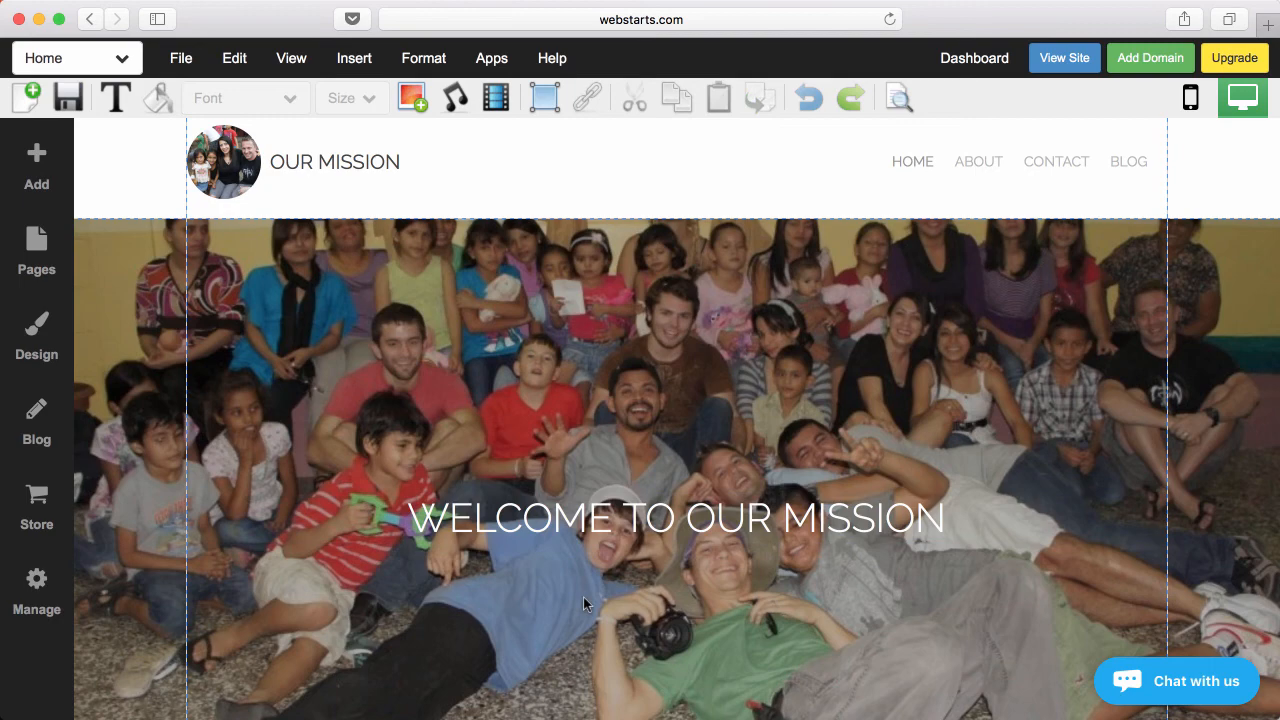
pyautogui.moveTo(196, 212)
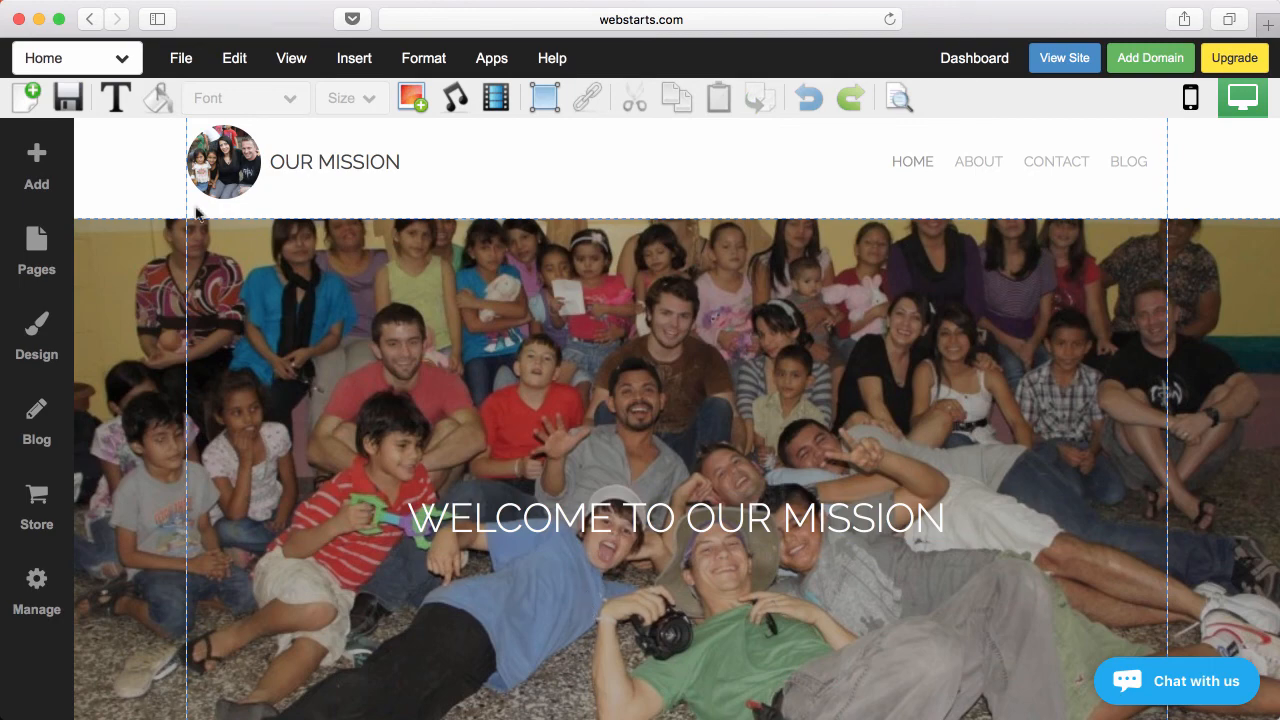
pyautogui.click(68, 96)
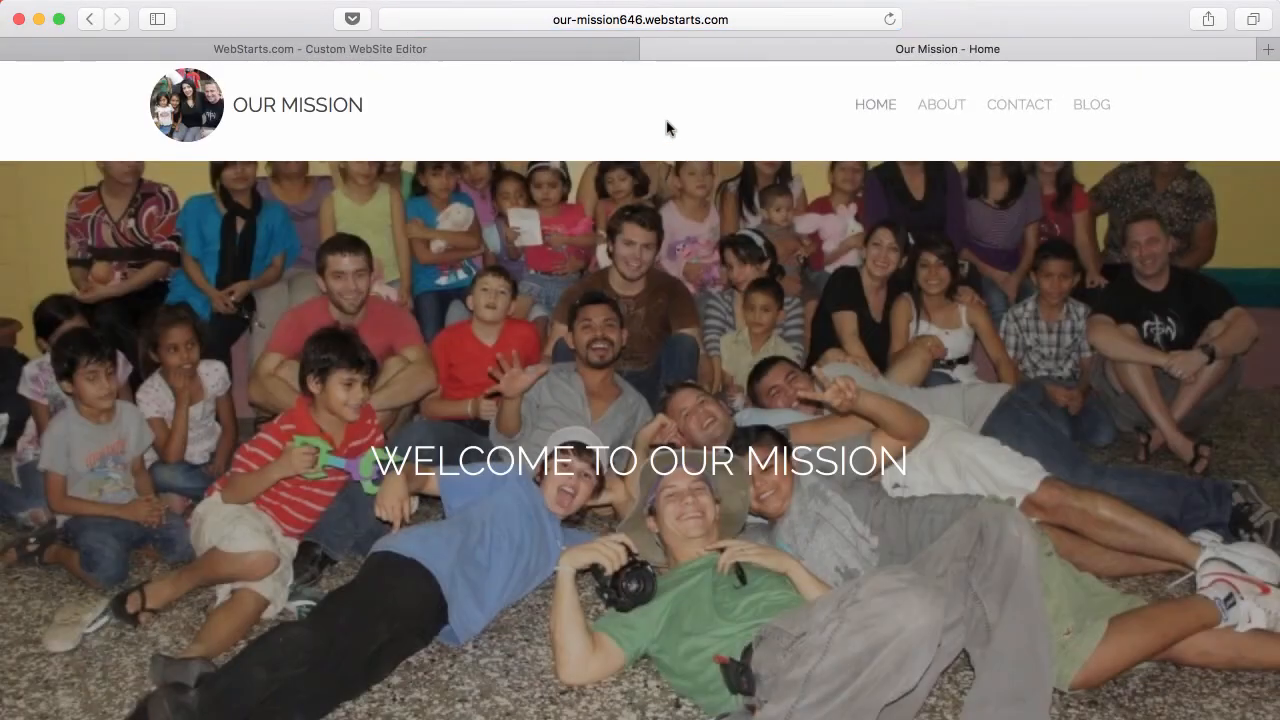
pyautogui.click(320, 48)
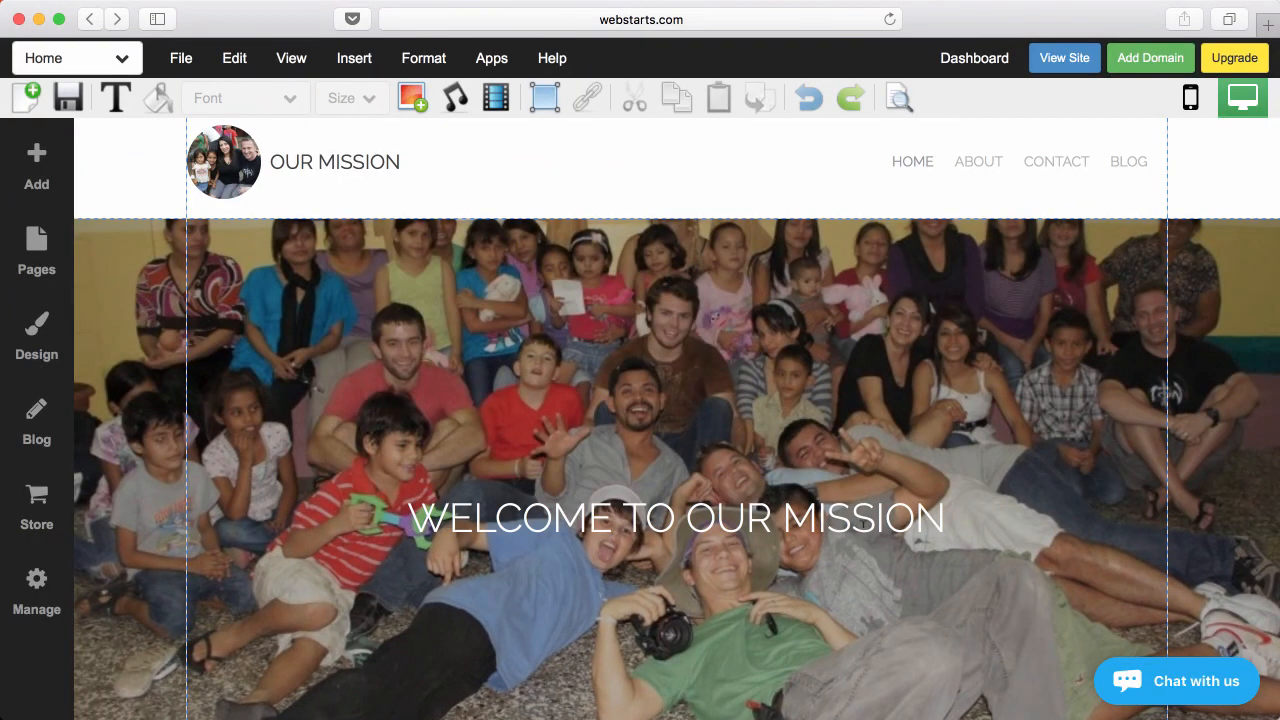
pyautogui.click(1150, 56)
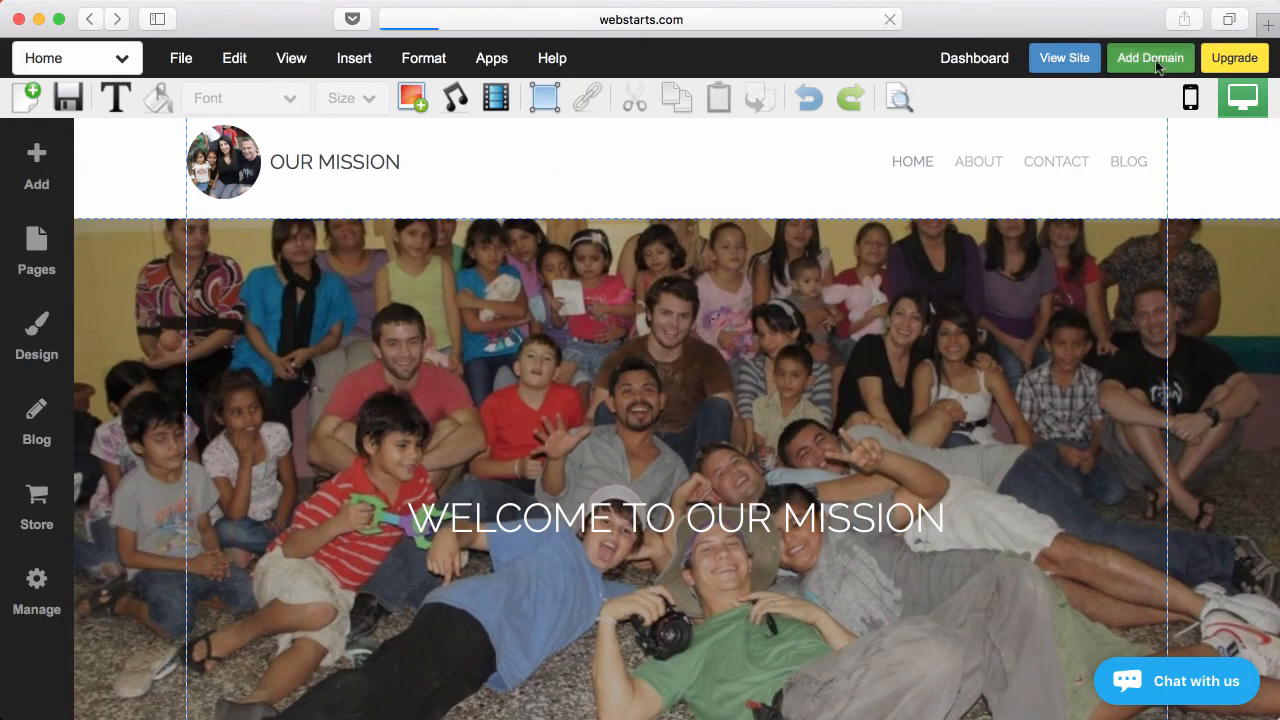
# Go to Add Domain and activate the desired domain name search field
pyautogui.click(1150, 58)
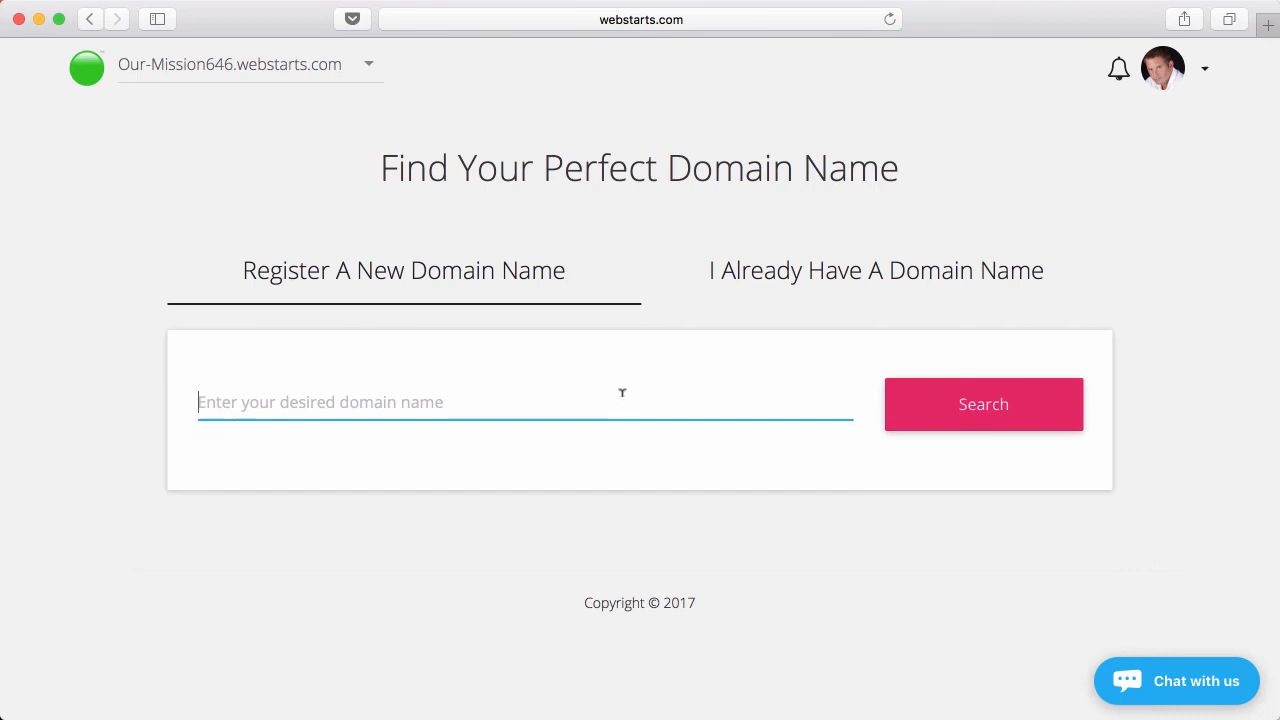
pyautogui.moveTo(916, 244)
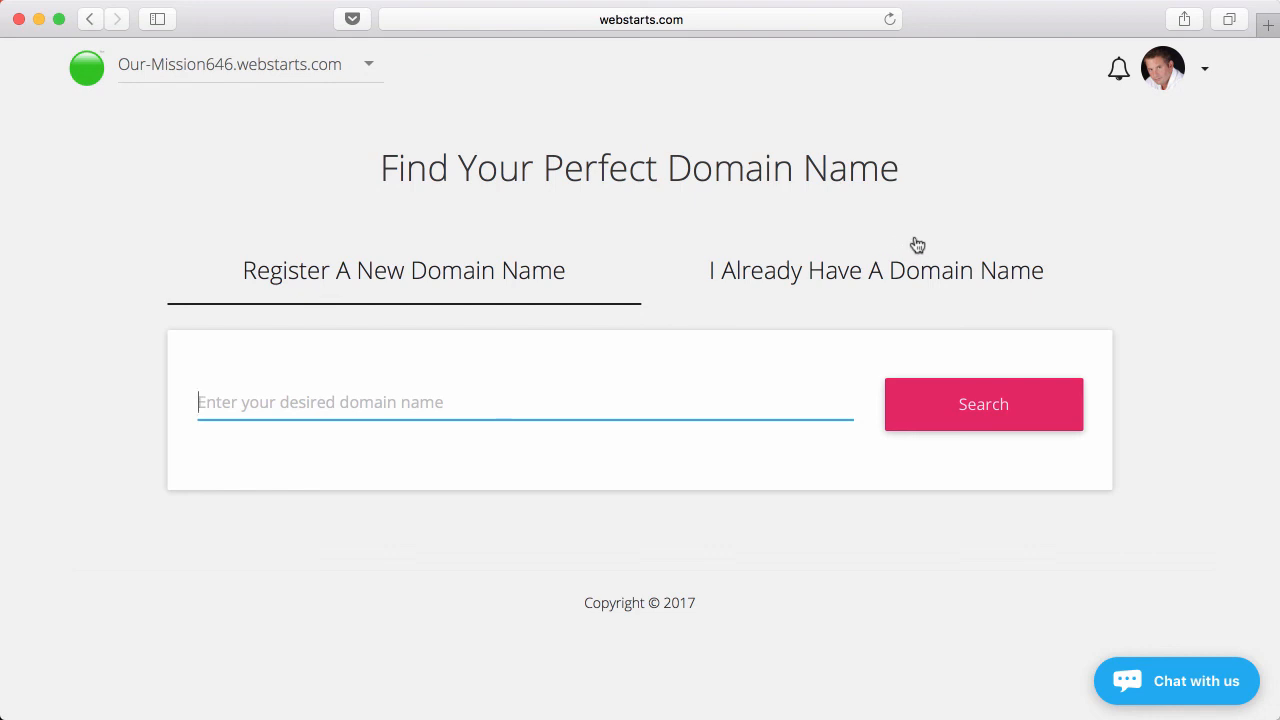
pyautogui.moveTo(816, 184)
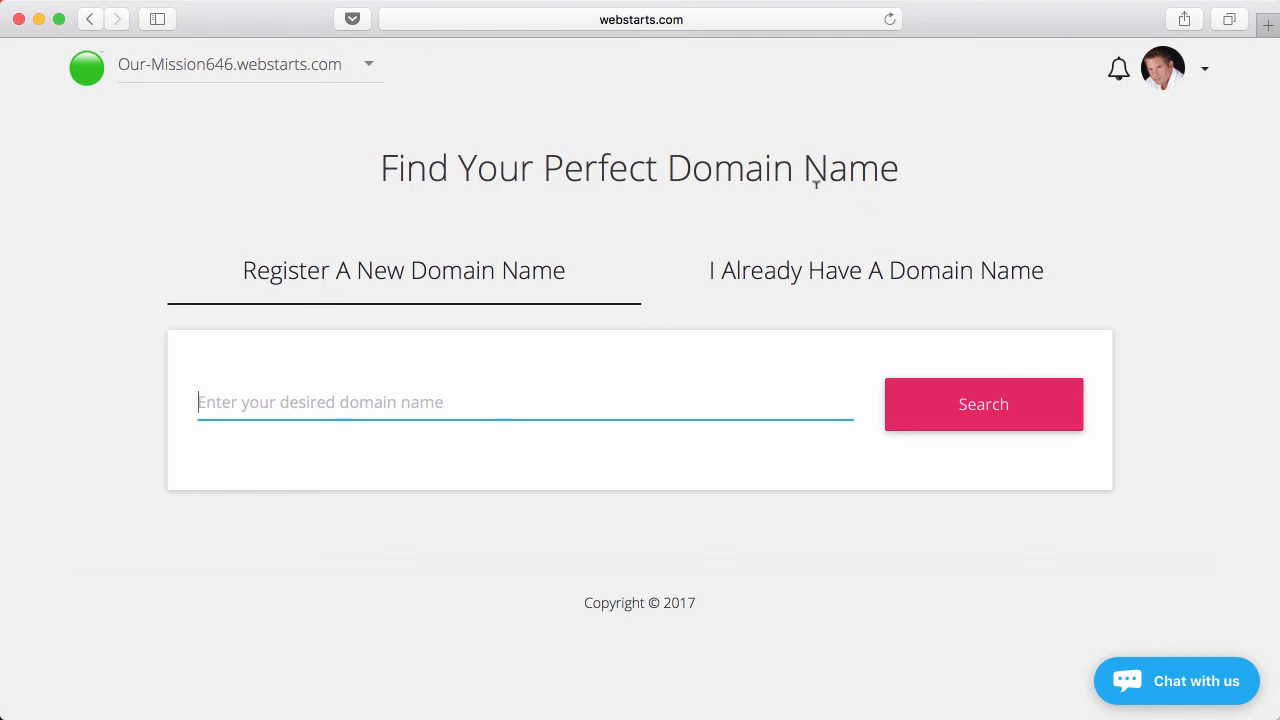
pyautogui.moveTo(912, 44)
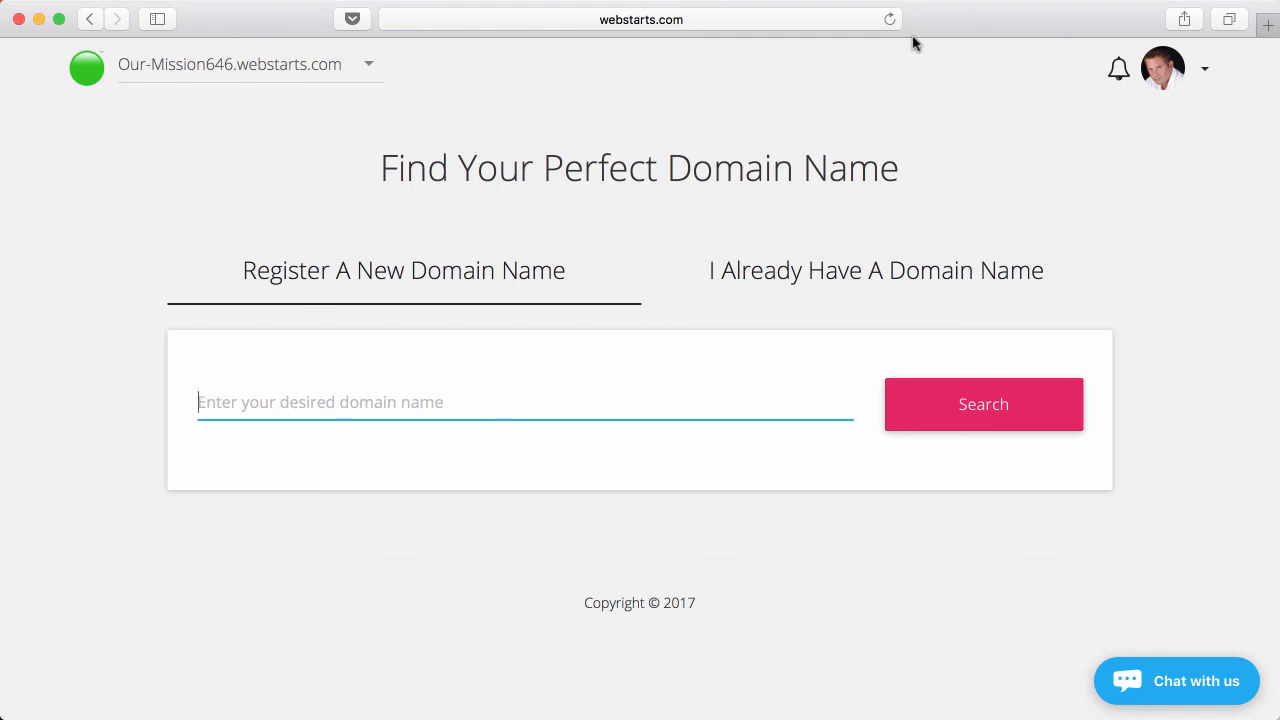